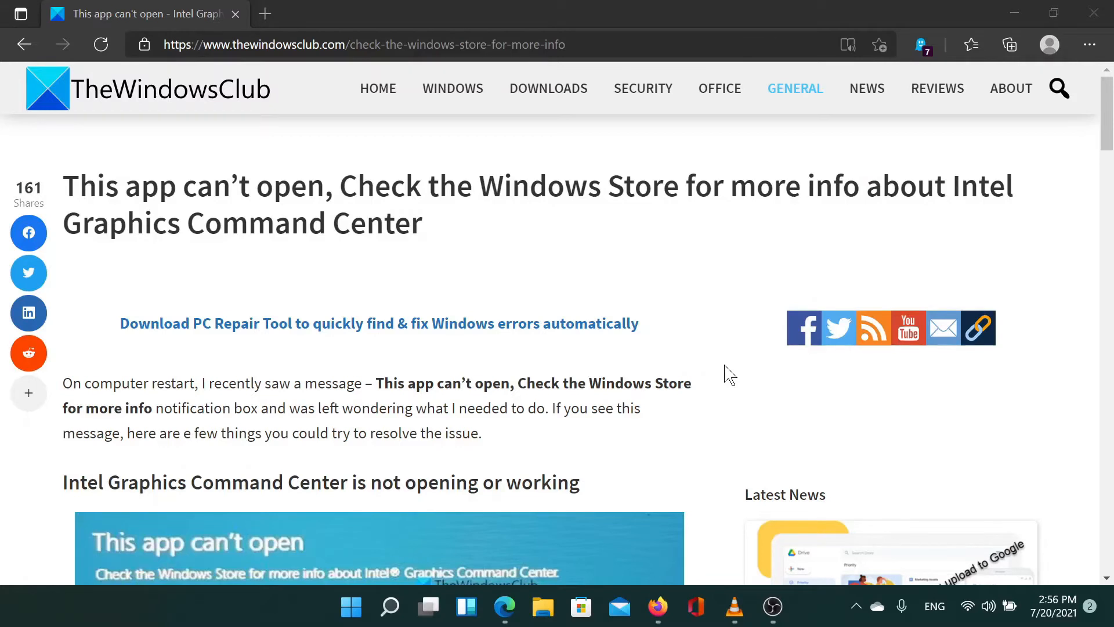
Step: After scrolling the article's fixes, launch Windows Settings from the Start menu and go to Apps
{"action": "scroll", "scroll_direction": "down", "scroll_amount": 3}
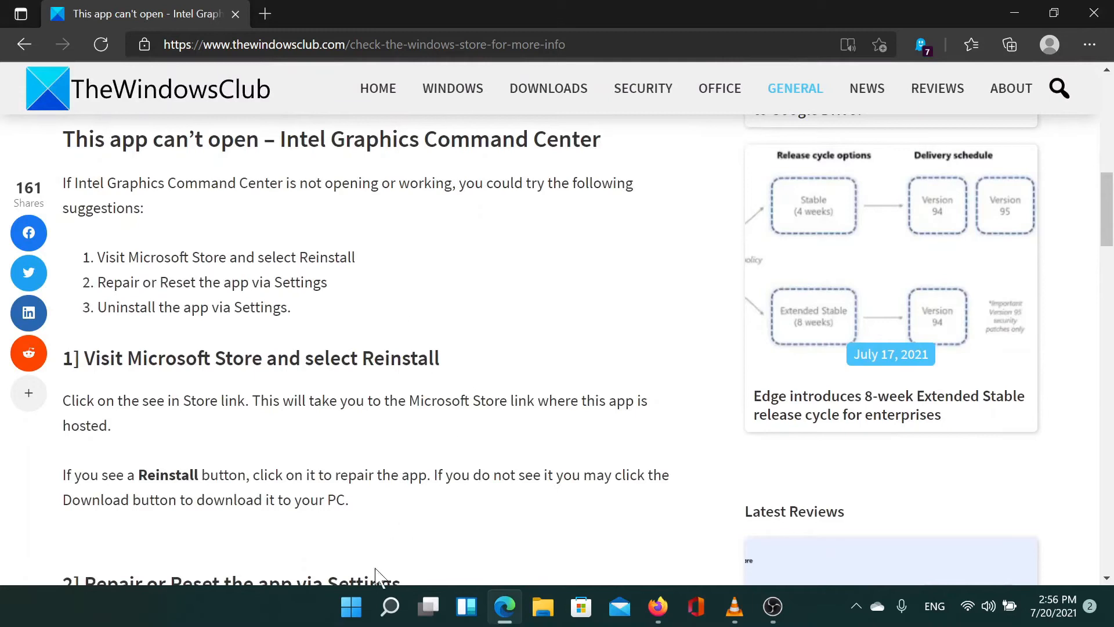
{"action": "right_click", "coordinate": [351, 606]}
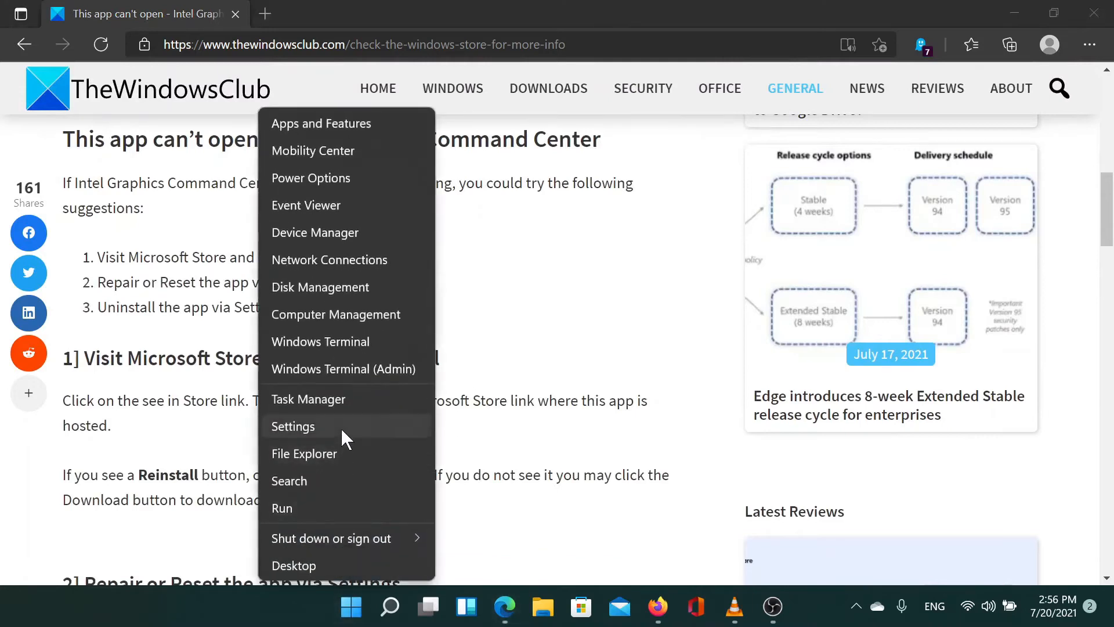
{"action": "left_click", "coordinate": [293, 426]}
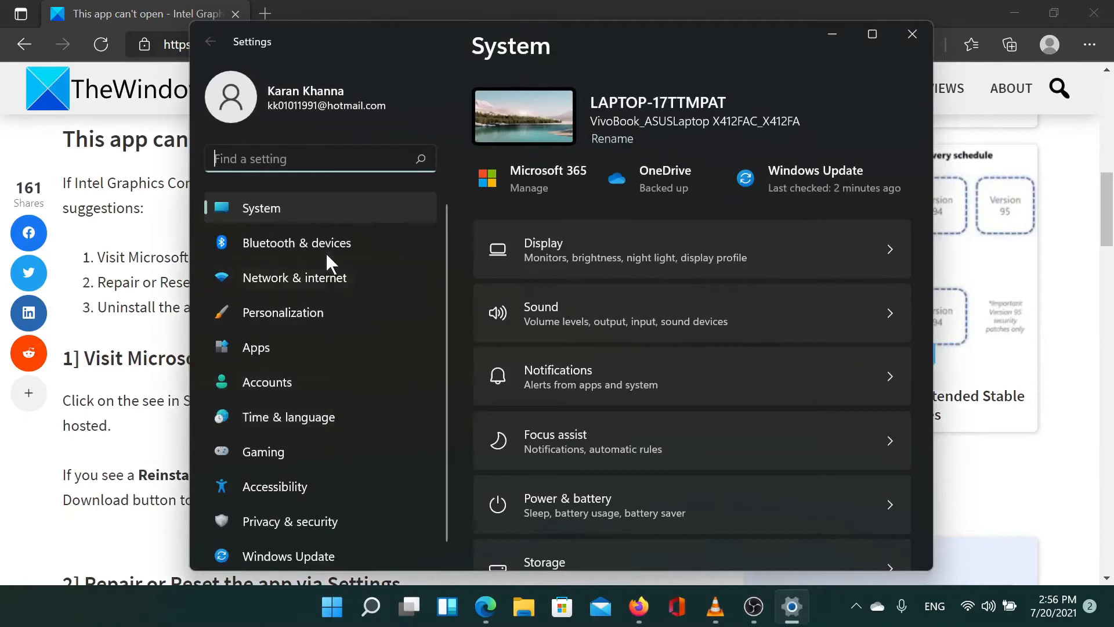
{"action": "left_click", "coordinate": [256, 347]}
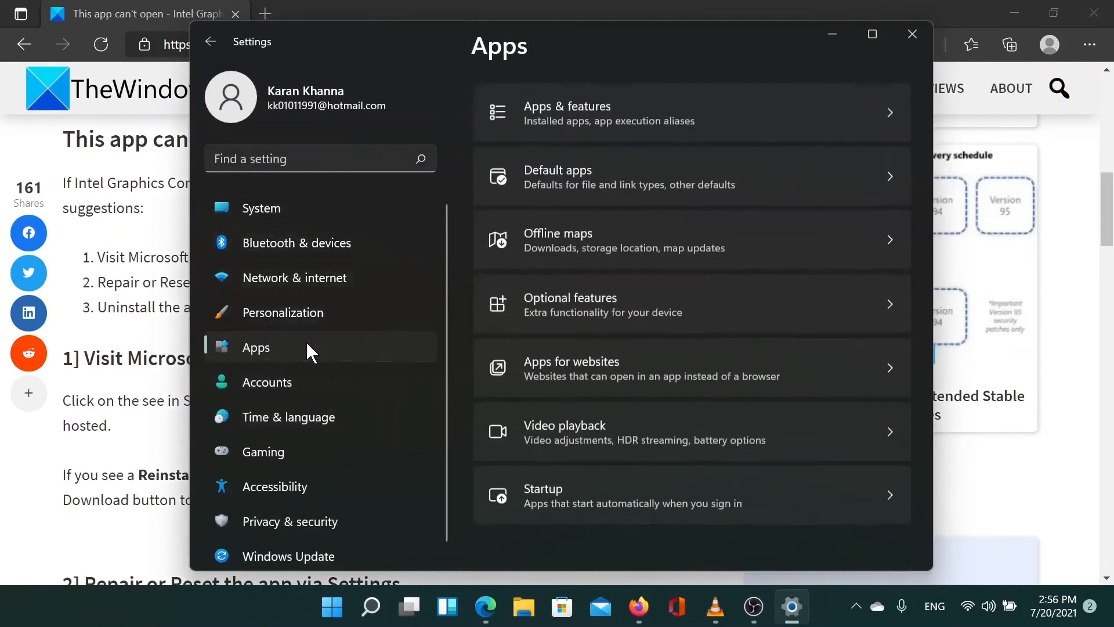
{"action": "mouse_move", "coordinate": [629, 128]}
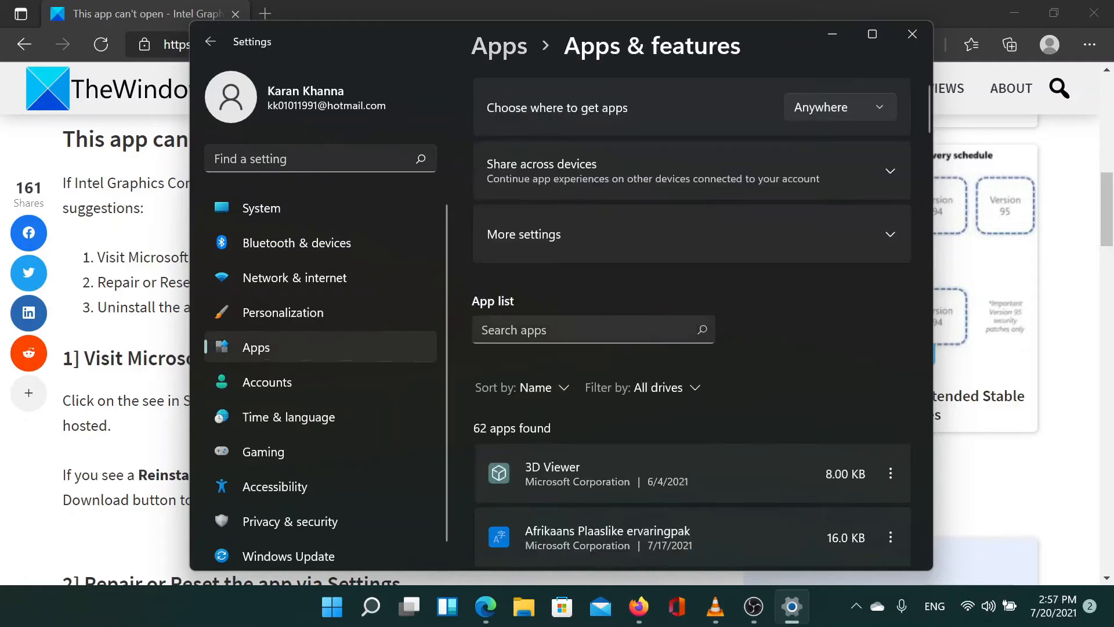
Step: From the Apps & features list, choose Advanced options in Calculator's three-dot menu
{"action": "scroll", "scroll_direction": "down", "scroll_amount": 3}
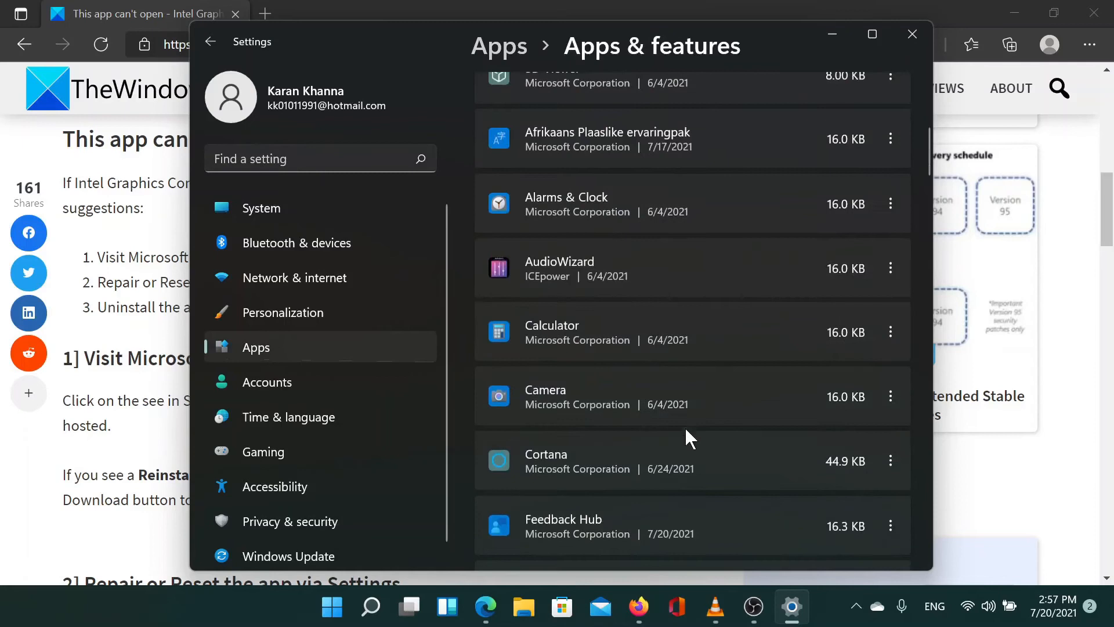
{"action": "left_click", "coordinate": [890, 461]}
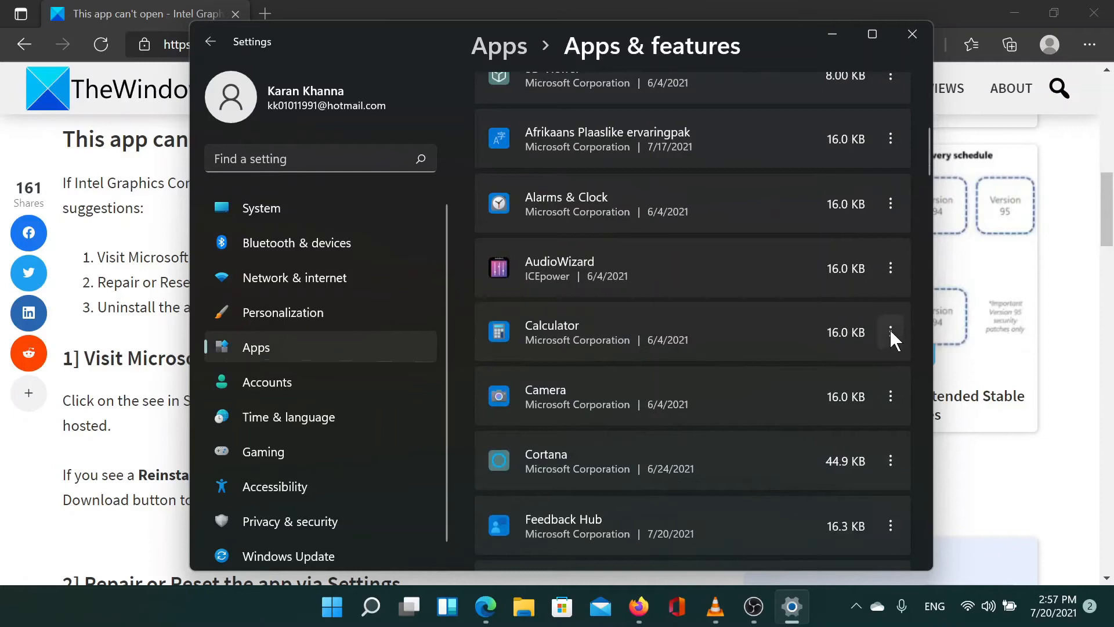
{"action": "left_click", "coordinate": [890, 332]}
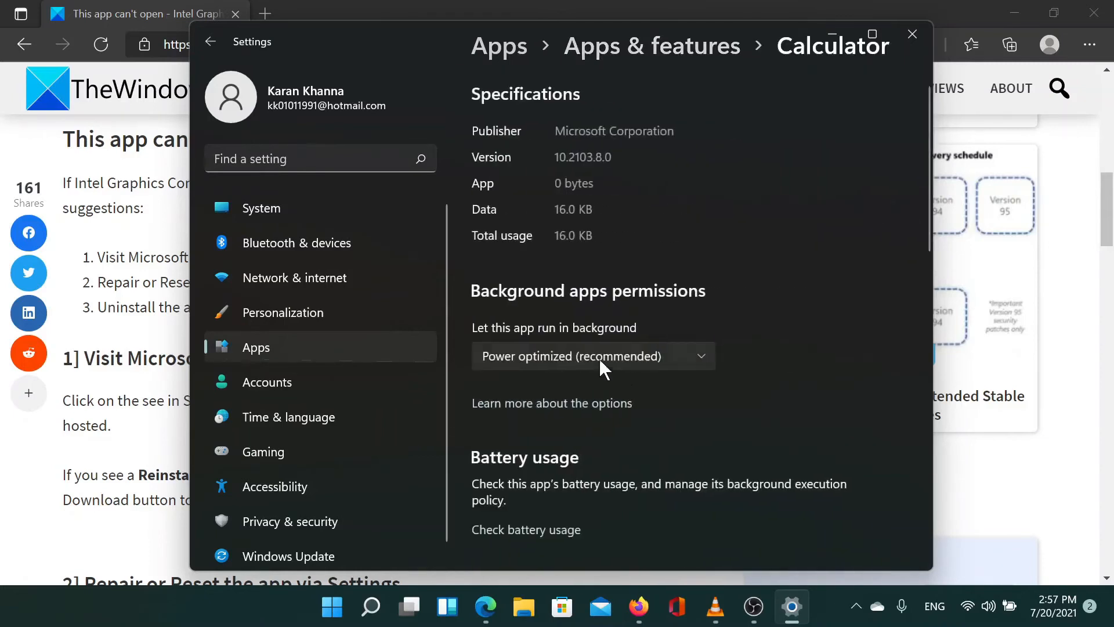
Step: Scroll Calculator's advanced options down to the Repair, Reset and Uninstall choices
{"action": "scroll", "scroll_direction": "down", "scroll_amount": 3}
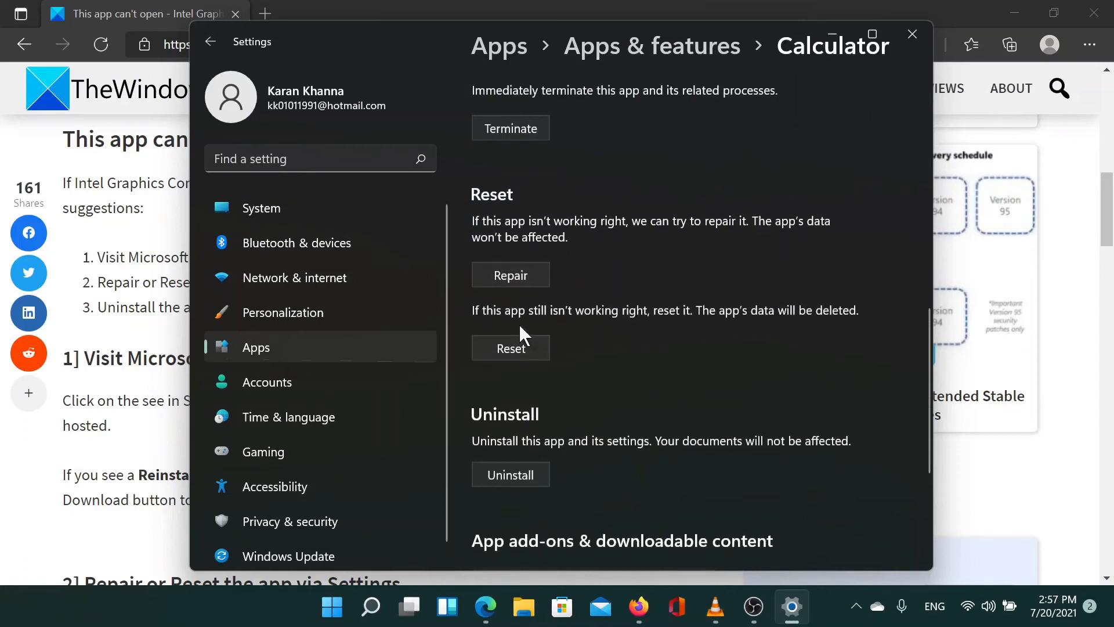
{"action": "mouse_move", "coordinate": [355, 359]}
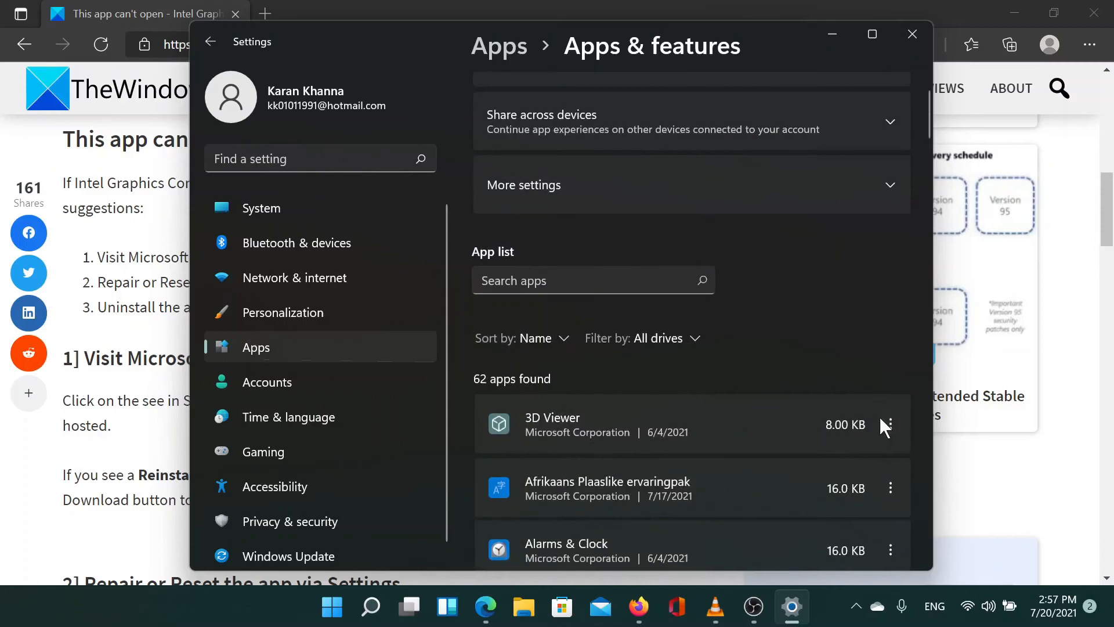
Step: Show 3D Viewer's menu with Advanced options, Move and Uninstall, then close Settings
{"action": "left_click", "coordinate": [890, 425]}
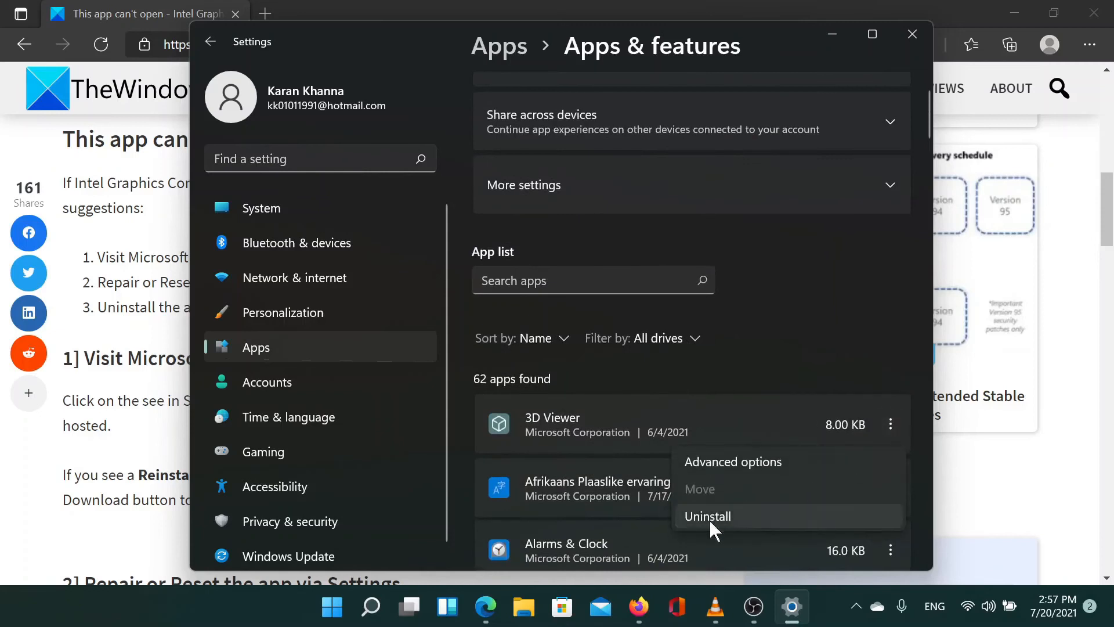
{"action": "left_click", "coordinate": [912, 34]}
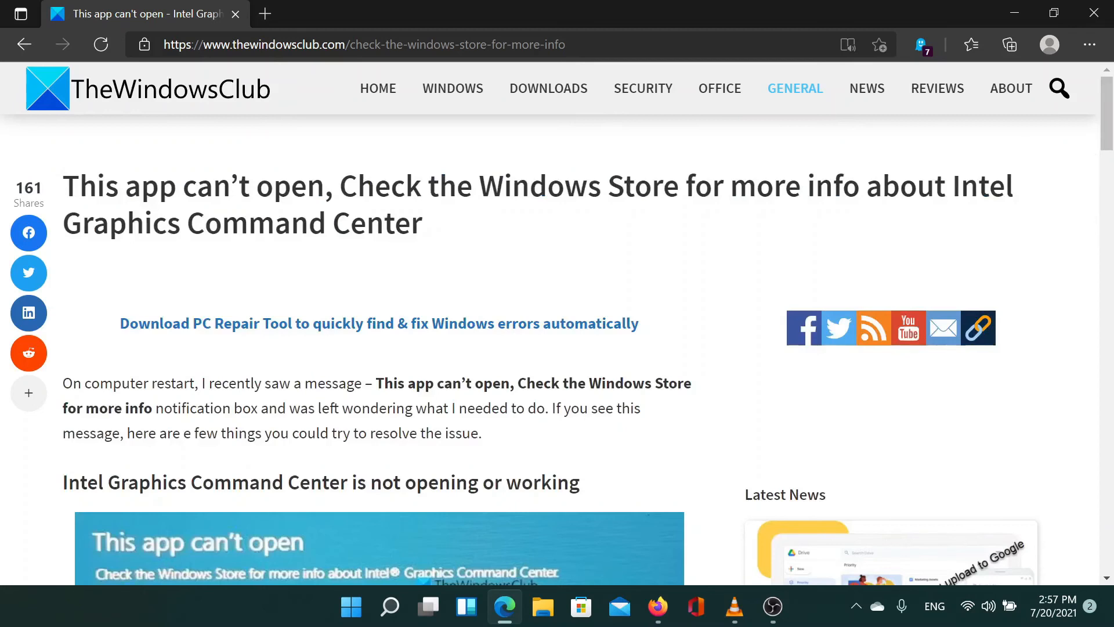
{"action": "mouse_move", "coordinate": [899, 245]}
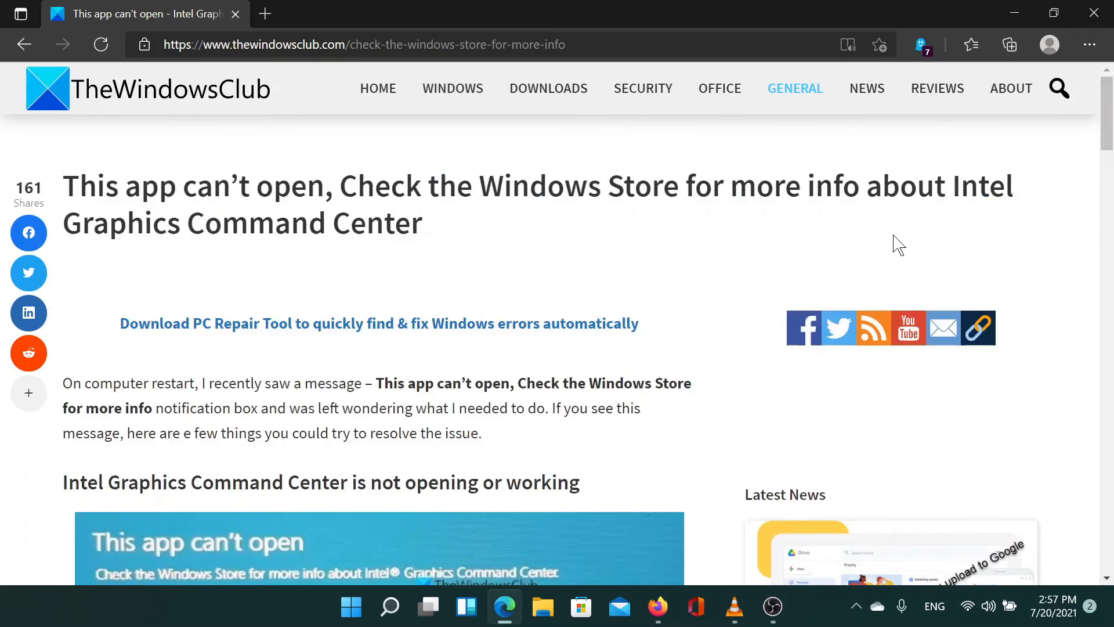